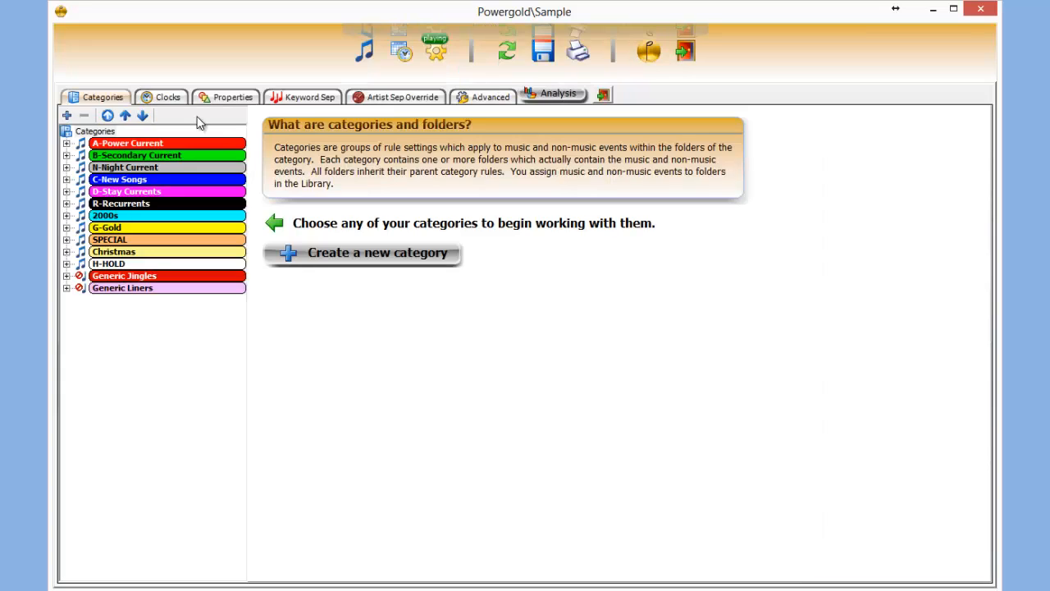
# - Open the PM Drive clock to show its positions and circular preview
pyautogui.click(161, 97)
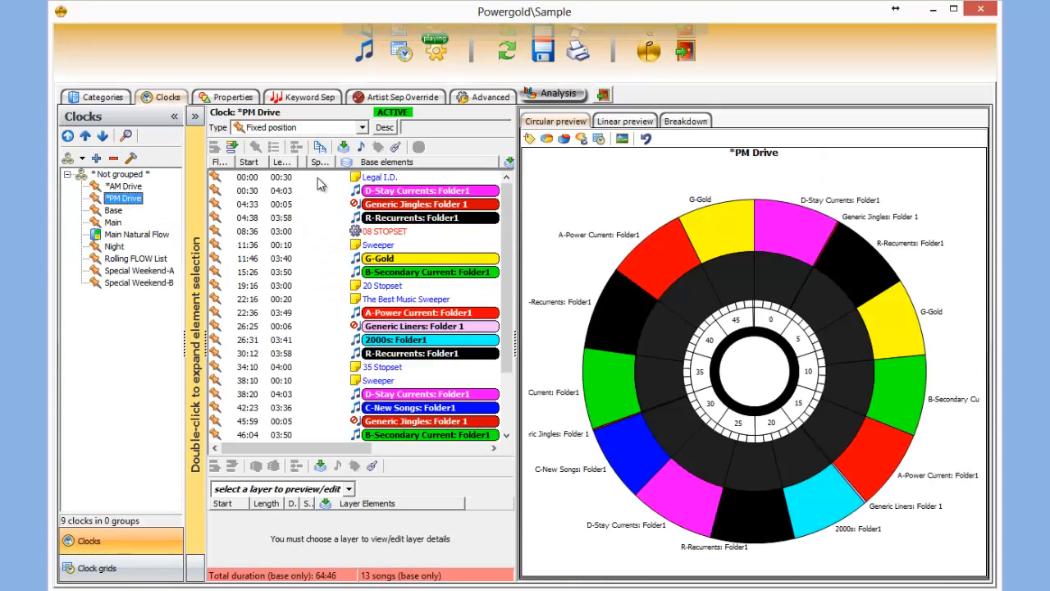
pyautogui.moveTo(326, 234)
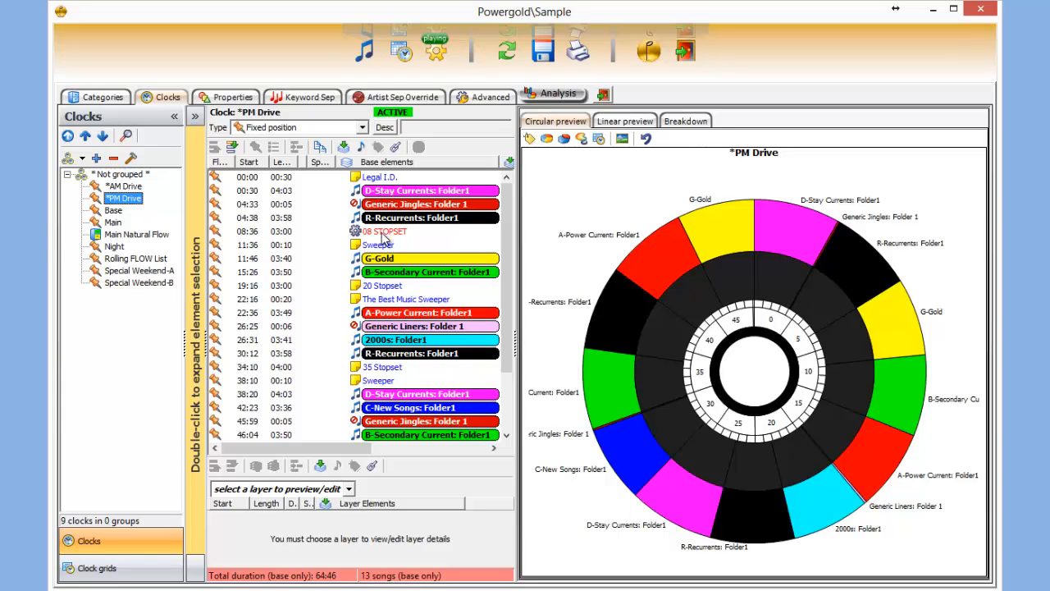
pyautogui.moveTo(403, 261)
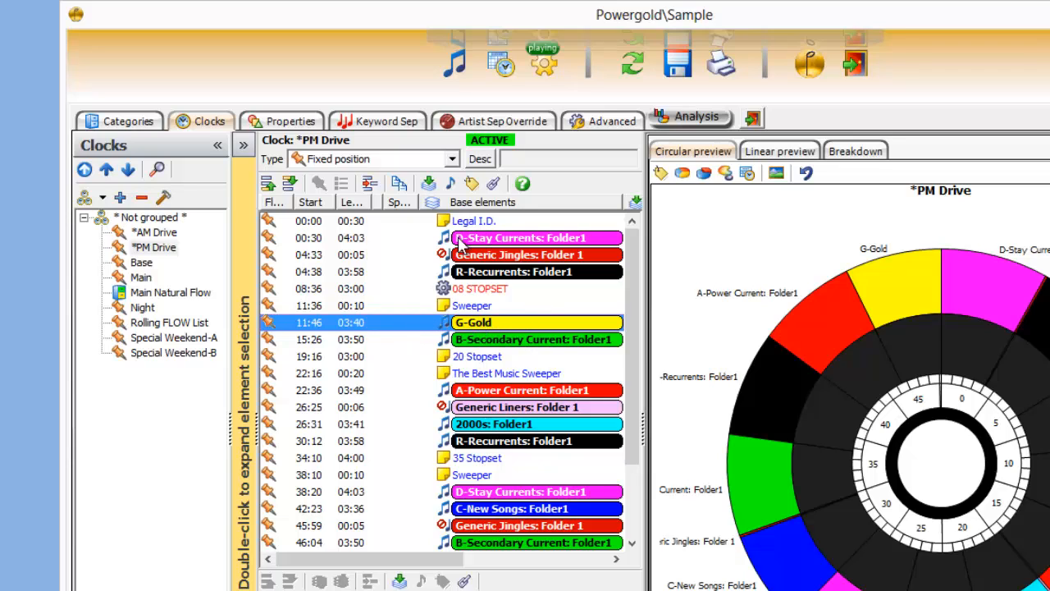
# - Append the existing XM special tag to the 11:46 G-Gold position
pyautogui.click(471, 184)
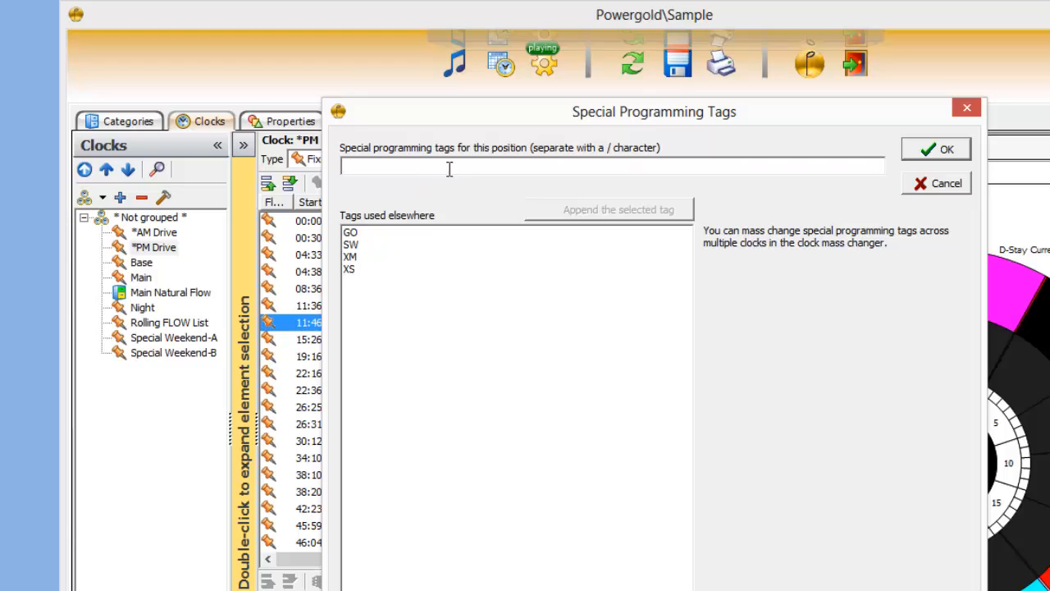
pyautogui.moveTo(358, 269)
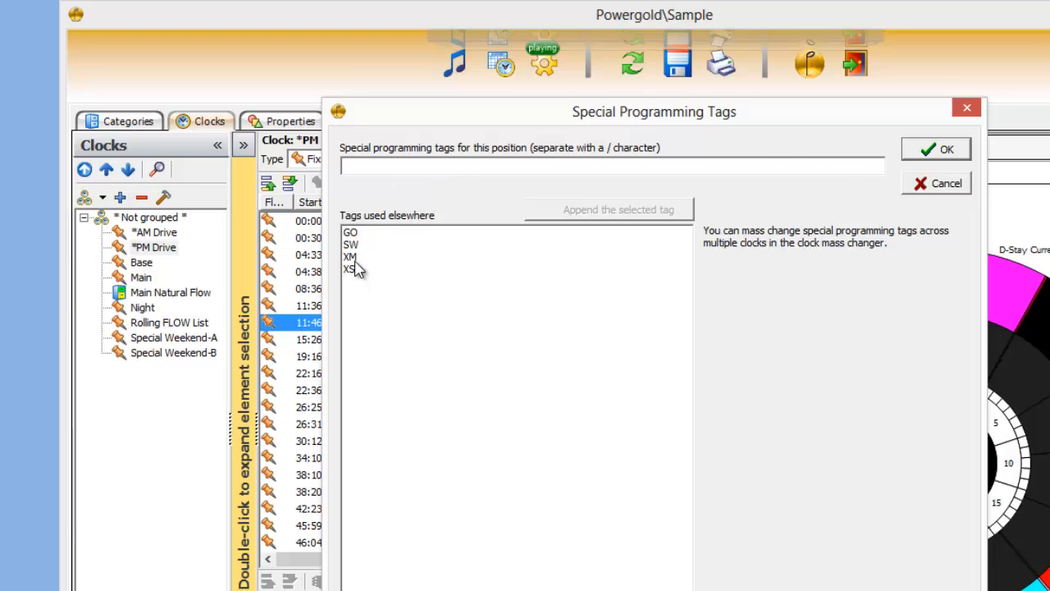
pyautogui.click(352, 256)
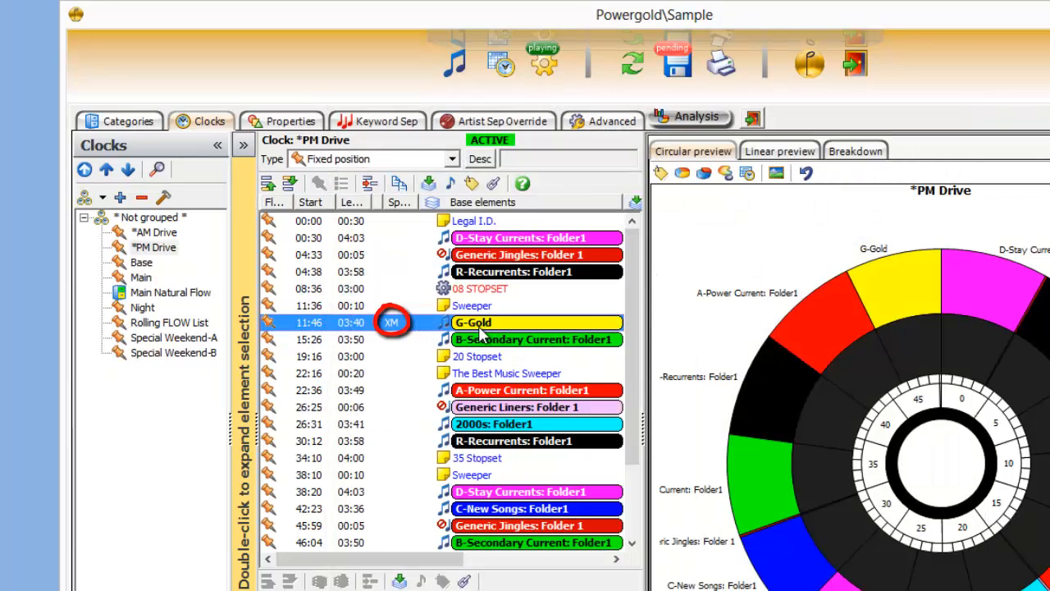
# - Append the XS special tag to the 11:36 Sweeper position and confirm
pyautogui.click(473, 305)
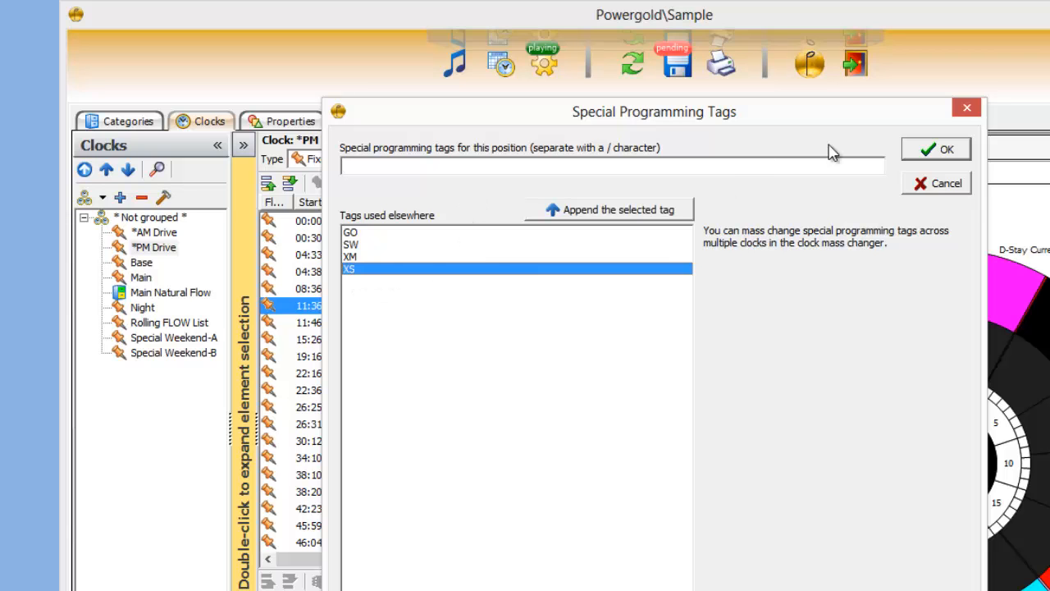
pyautogui.click(935, 147)
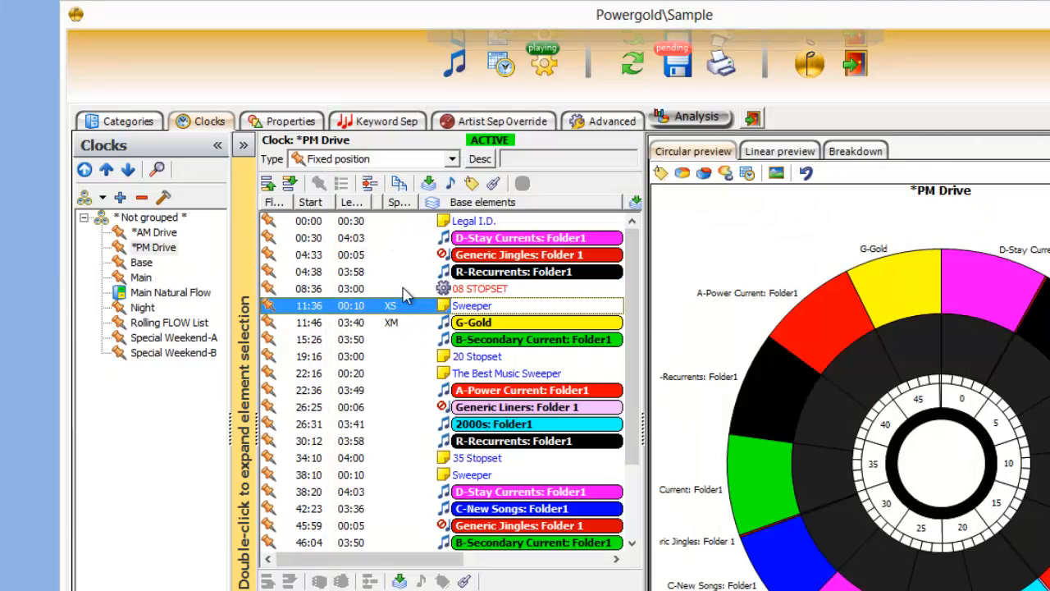
pyautogui.moveTo(407, 310)
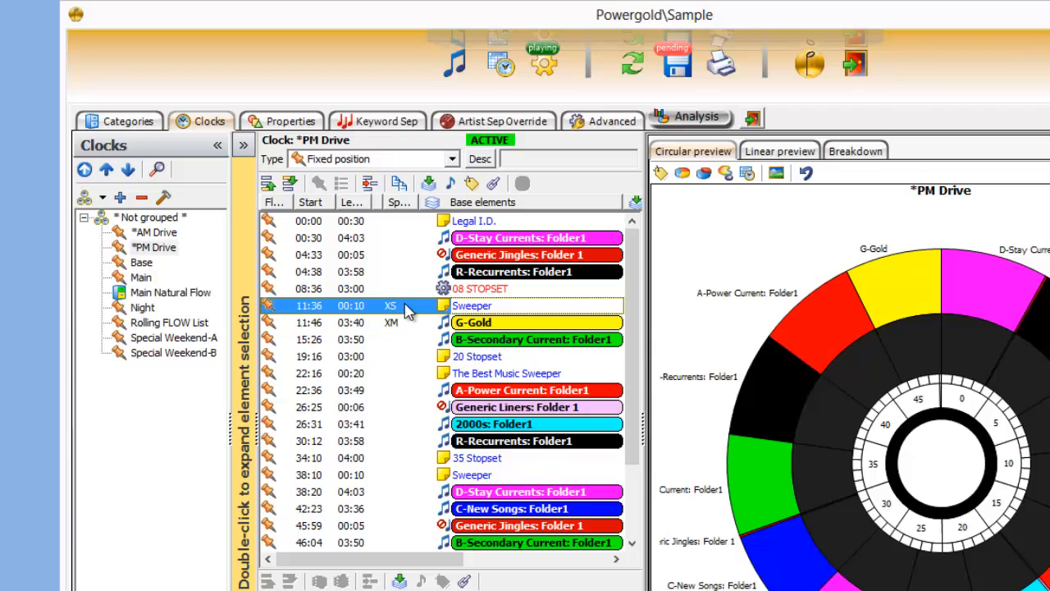
pyautogui.moveTo(154, 246)
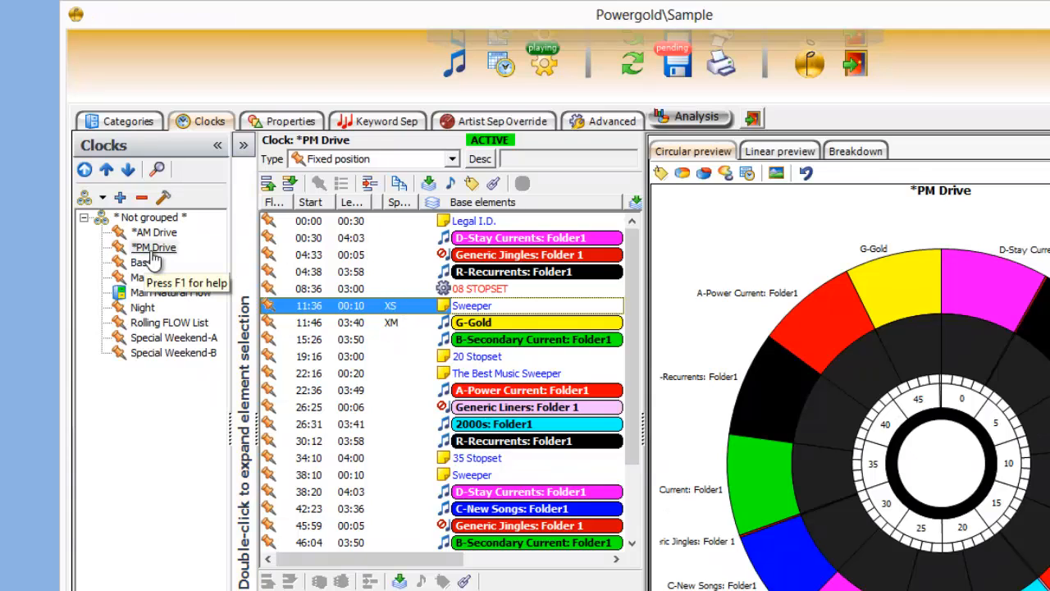
pyautogui.moveTo(390, 308)
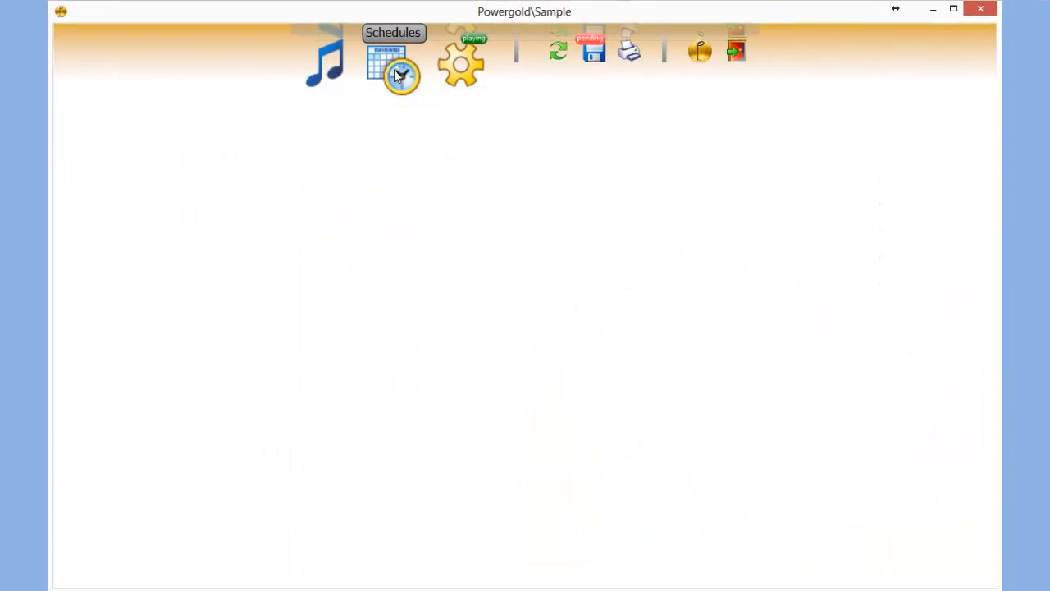
# - Go to Schedules and view the Friday, November 8, 2013 XM and XS substitution entries for 3–6 pm
pyautogui.click(401, 62)
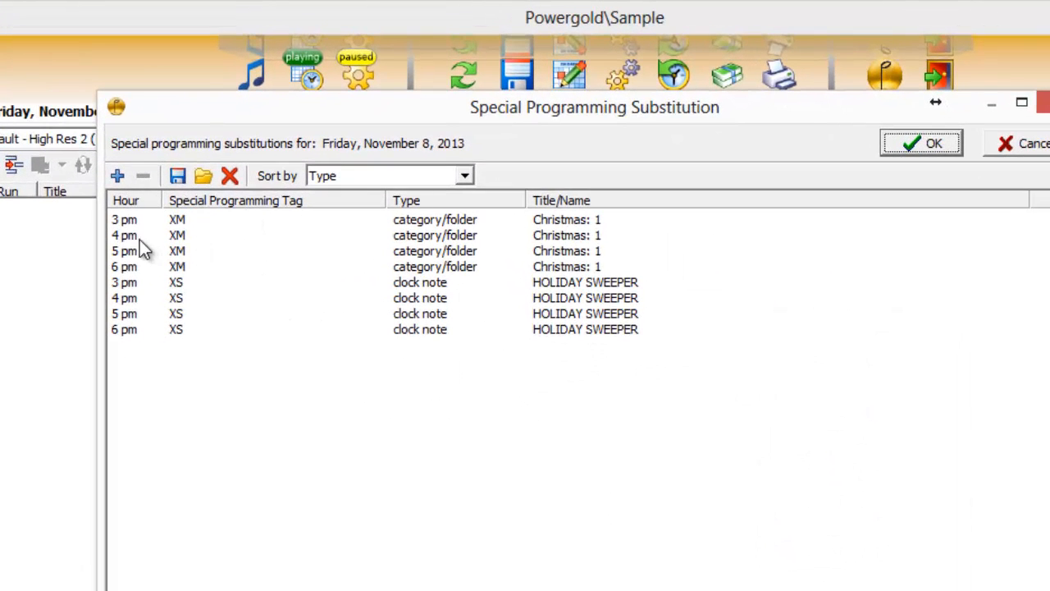
pyautogui.moveTo(134, 279)
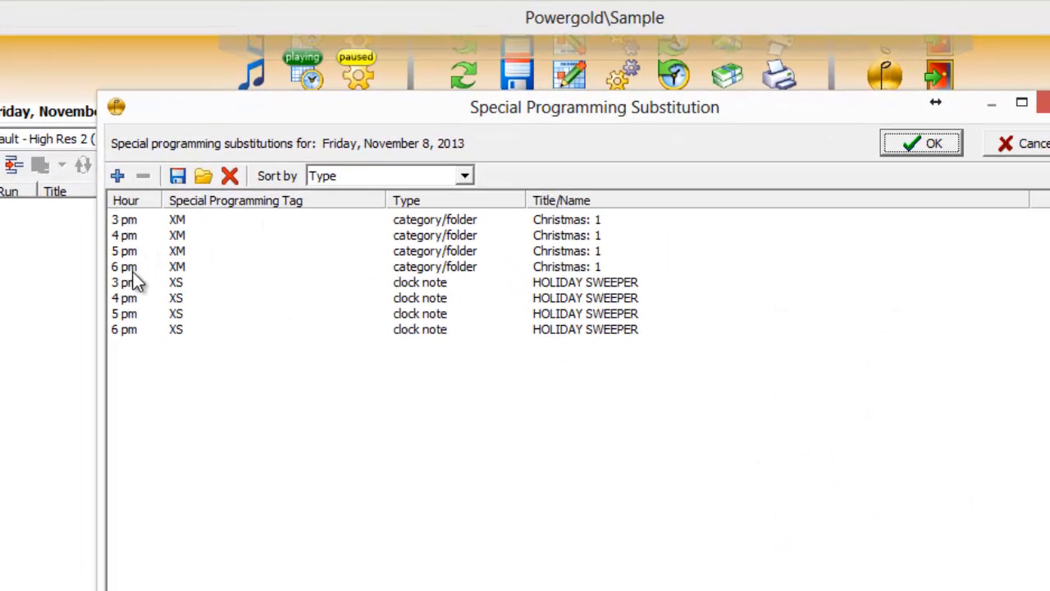
pyautogui.moveTo(172, 233)
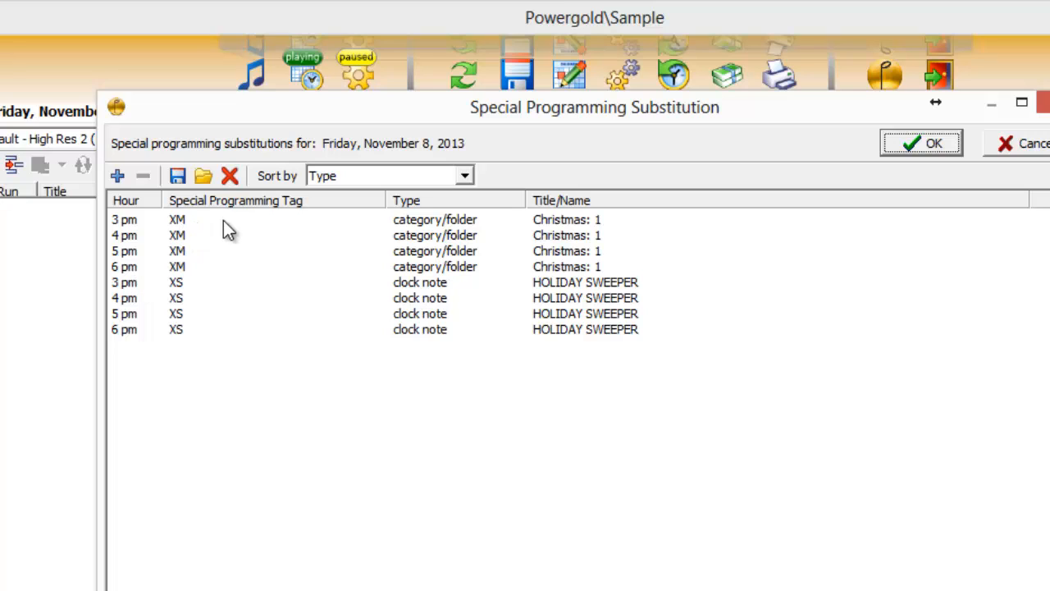
pyautogui.moveTo(410, 241)
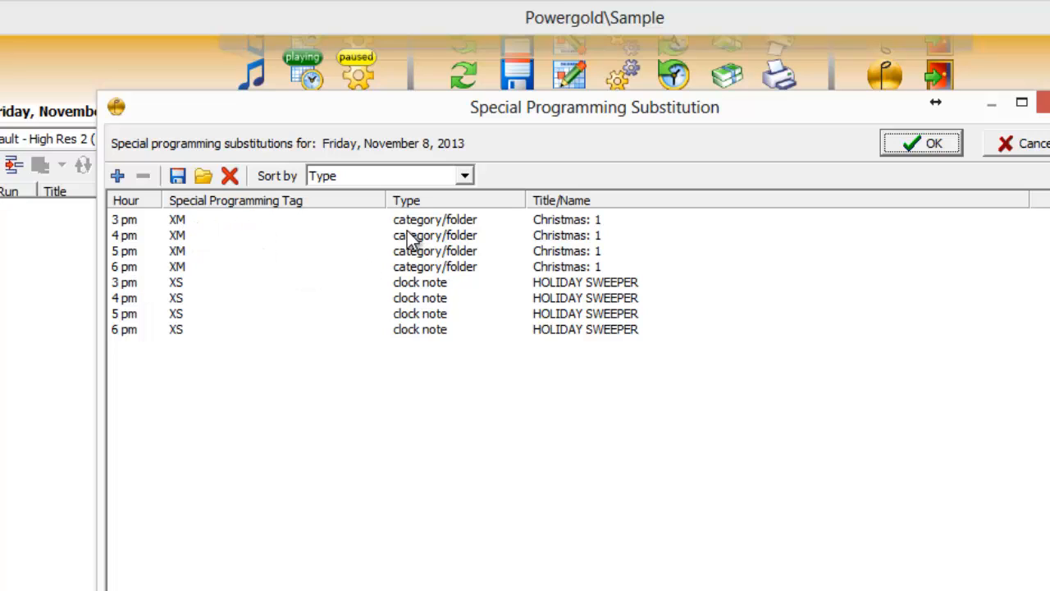
pyautogui.moveTo(587, 250)
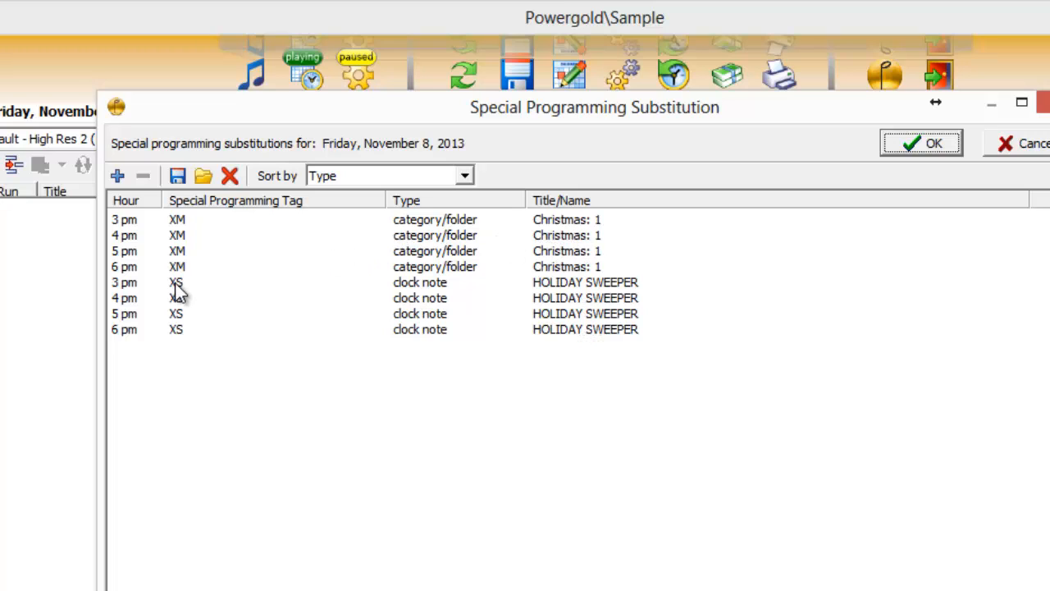
pyautogui.moveTo(193, 336)
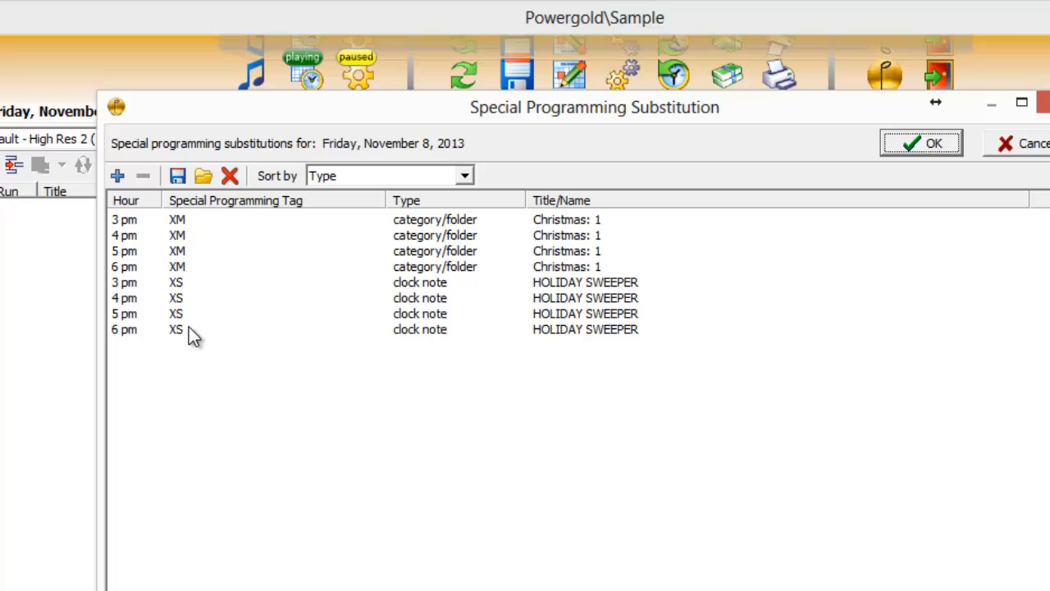
pyautogui.moveTo(566, 320)
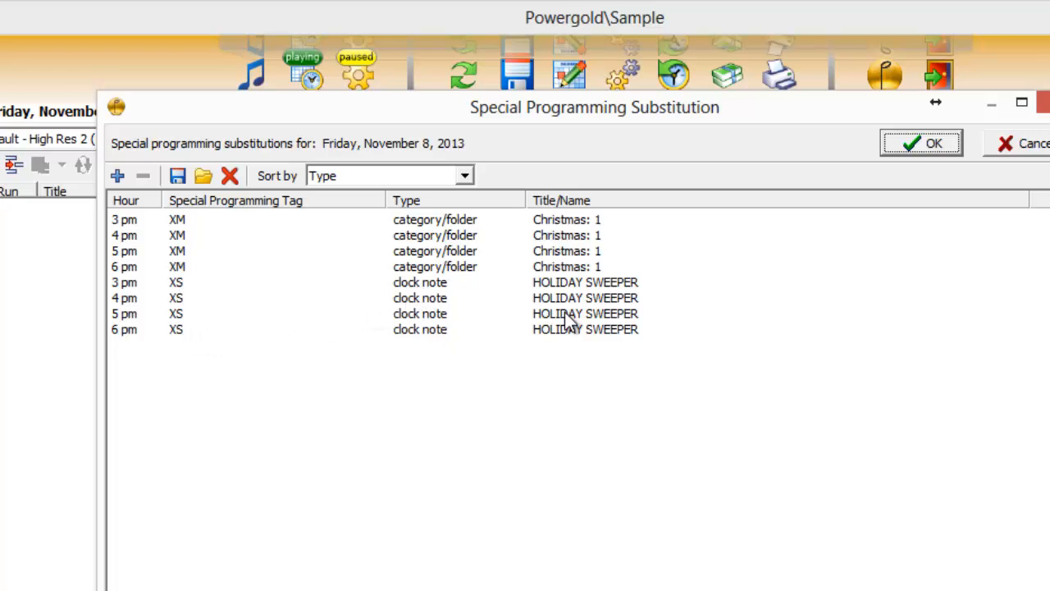
pyautogui.moveTo(817, 292)
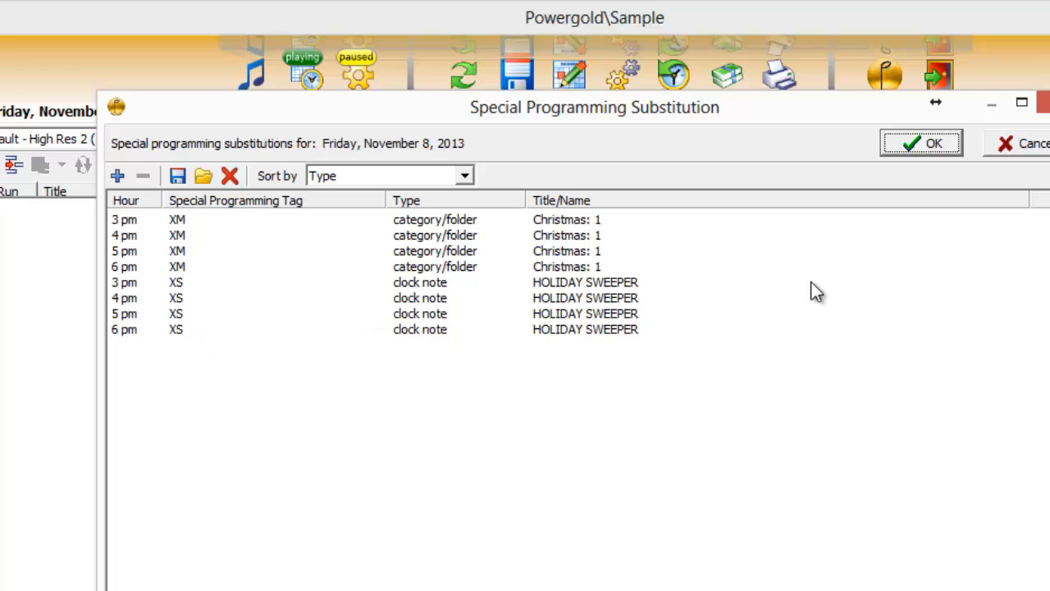
# - Accept the substitutions and review Christmas songs and HOLIDAY SWEEPER entries in the 3 pm and 4 pm hours
pyautogui.click(920, 141)
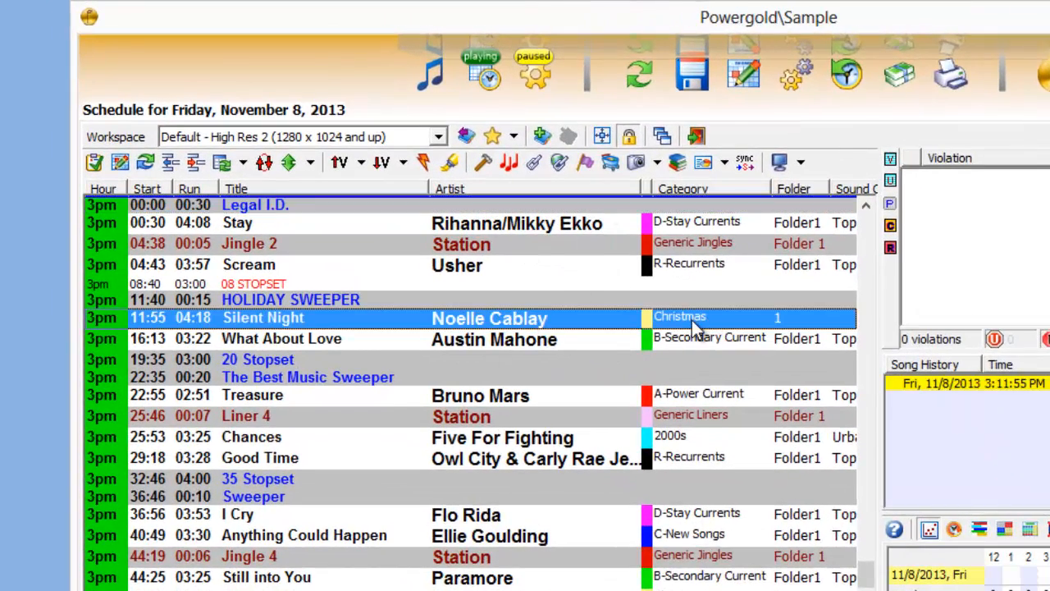
pyautogui.moveTo(331, 309)
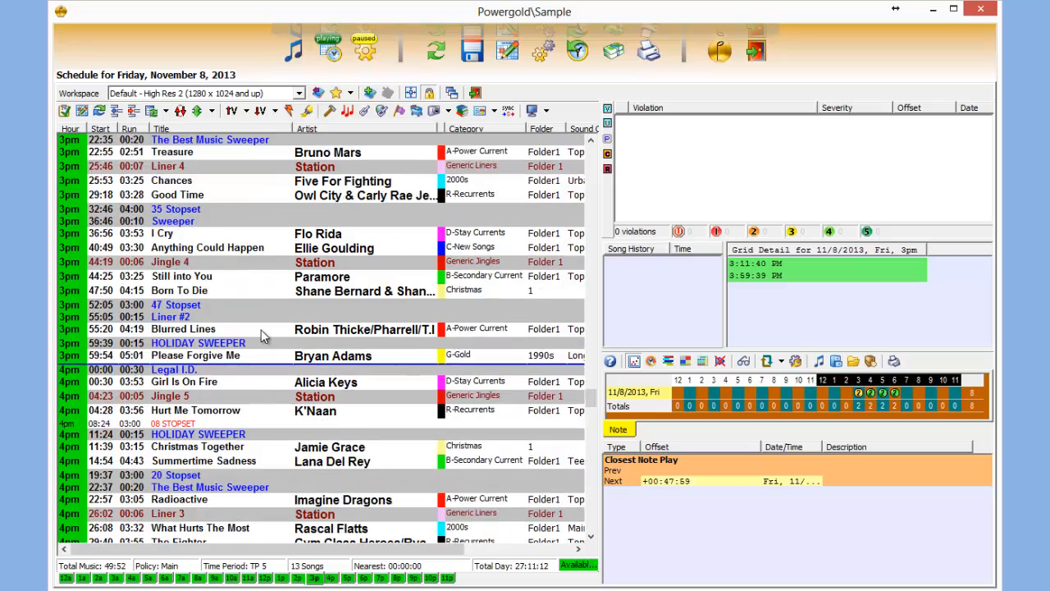
pyautogui.scroll(-3)
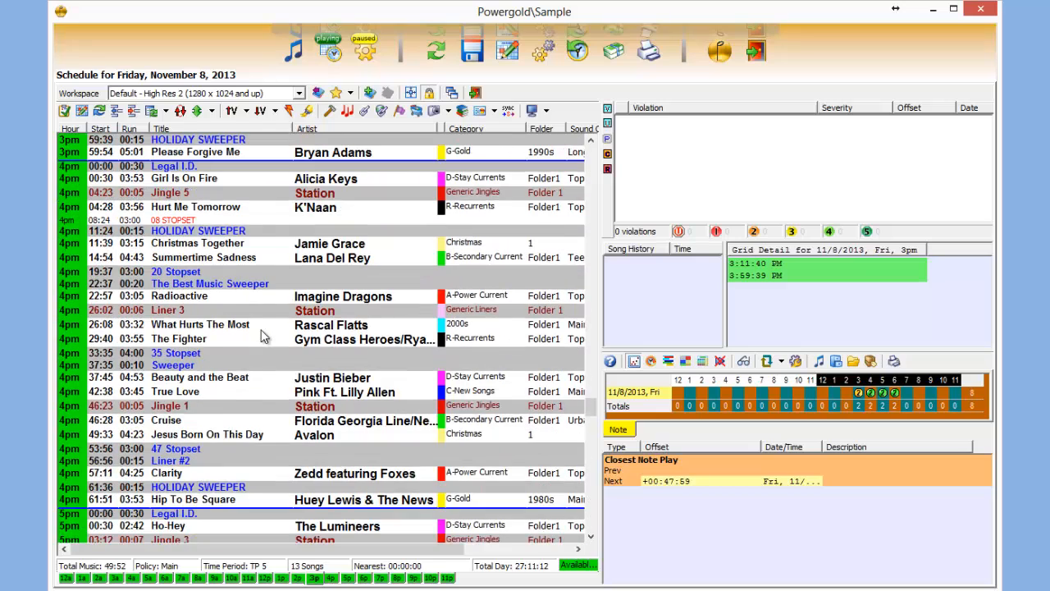
pyautogui.scroll(-3)
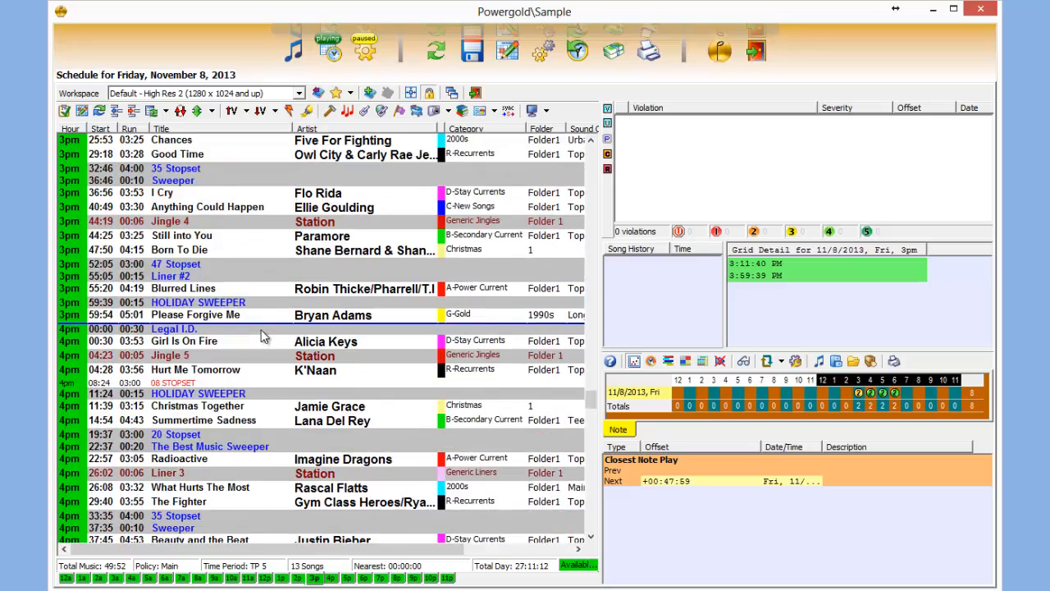
pyautogui.scroll(3)
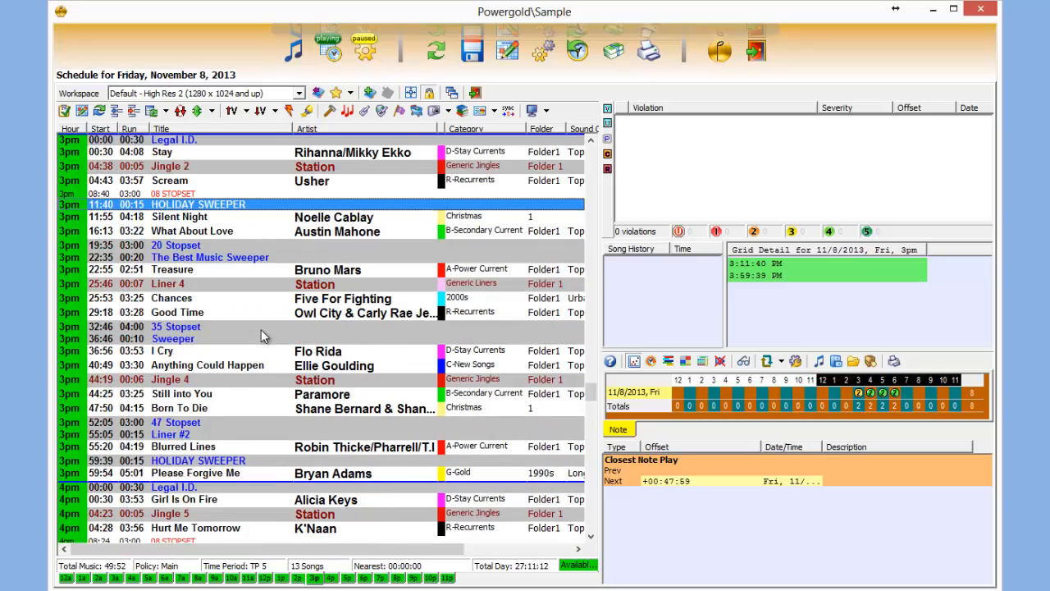
pyautogui.scroll(3)
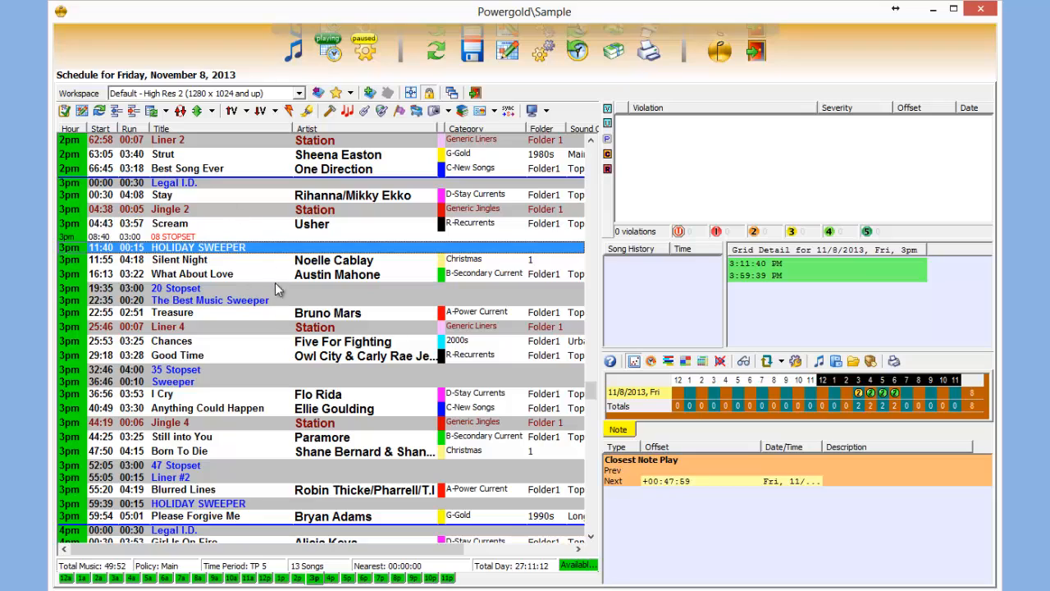
pyautogui.moveTo(369, 254)
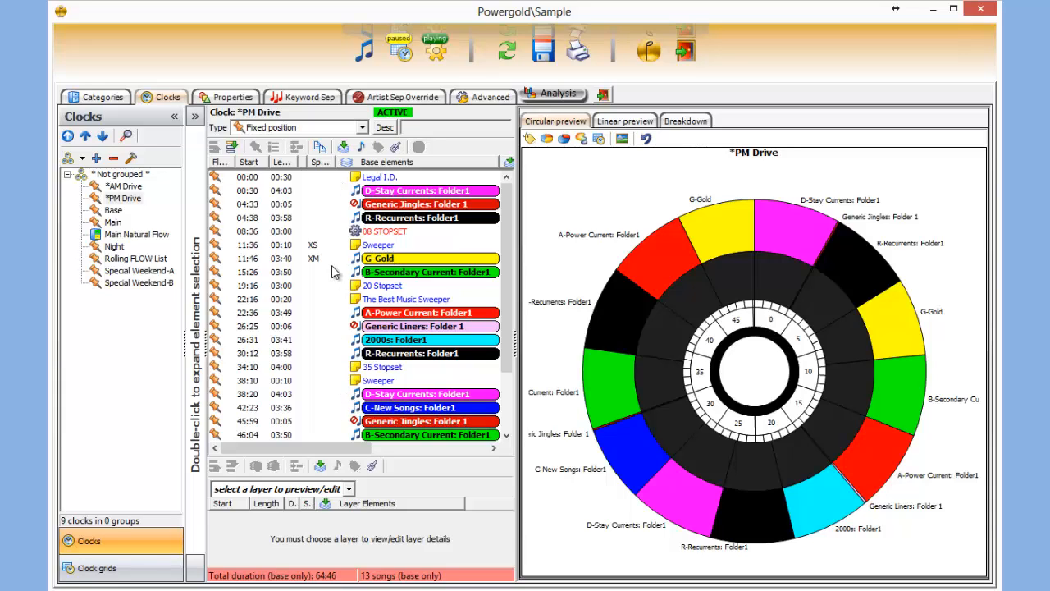
pyautogui.moveTo(328, 259)
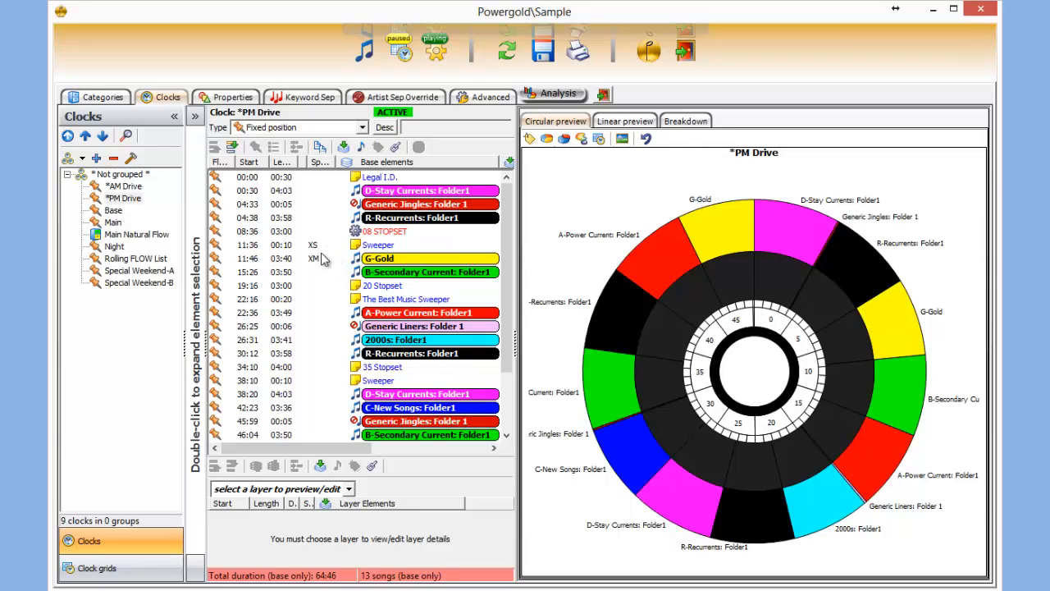
pyautogui.moveTo(328, 254)
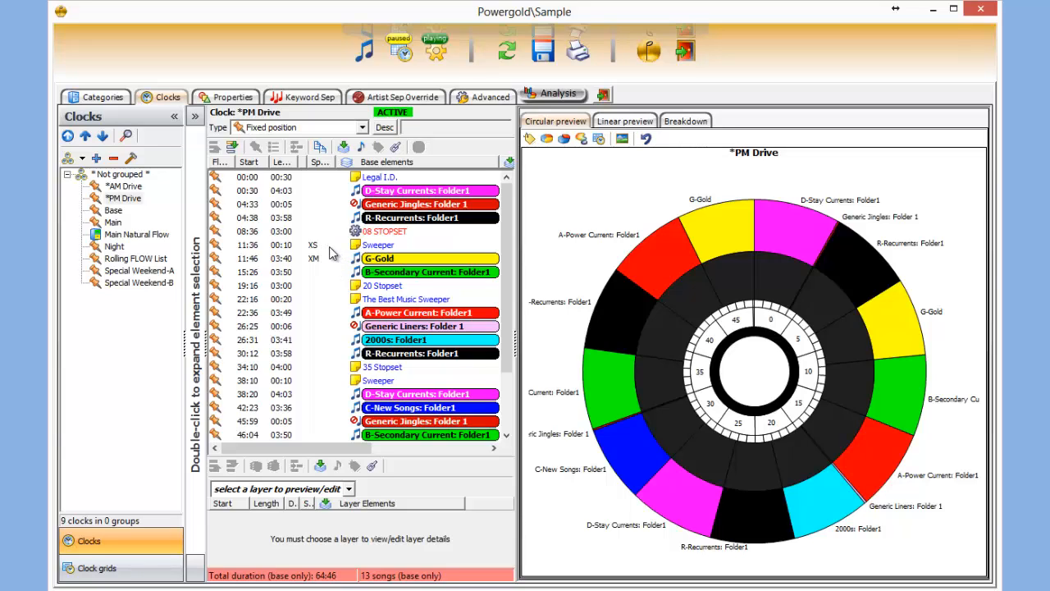